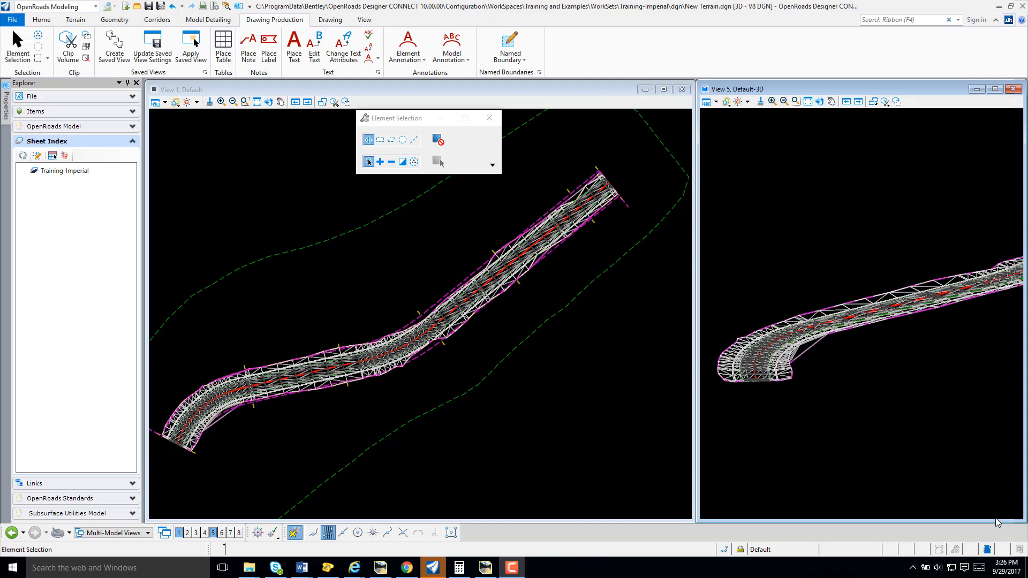
mouse_move(994, 519)
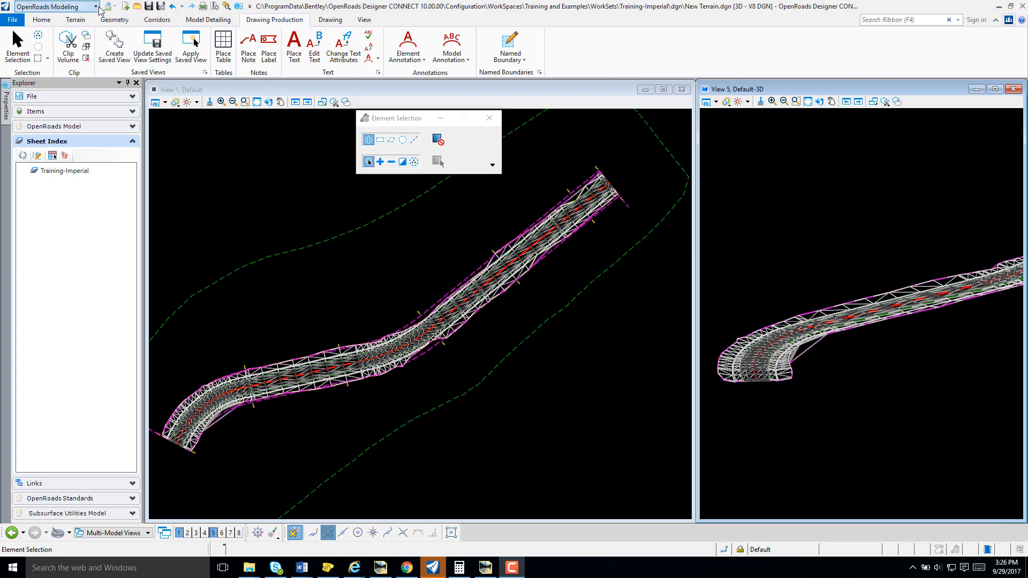
Step: Start a Civil Cross Section named boundary using the ANSI D_XS drawing seed
click(97, 7)
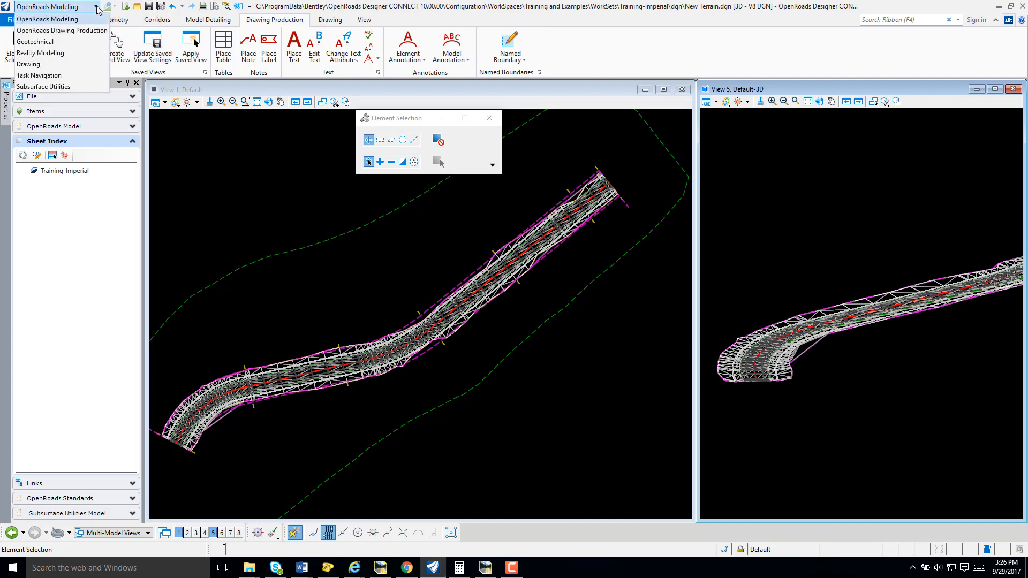
mouse_move(80, 24)
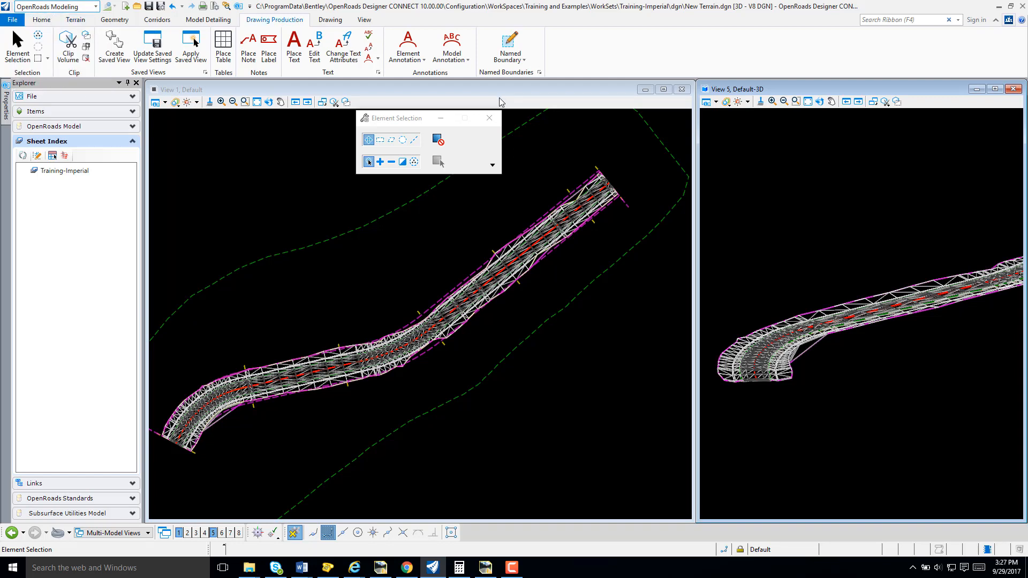
mouse_move(274, 19)
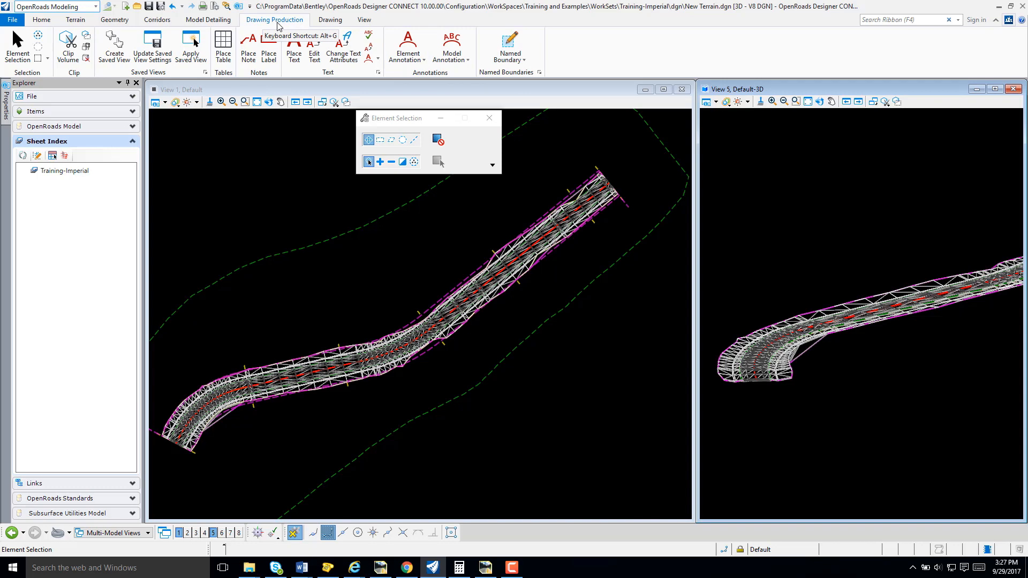
mouse_move(500, 77)
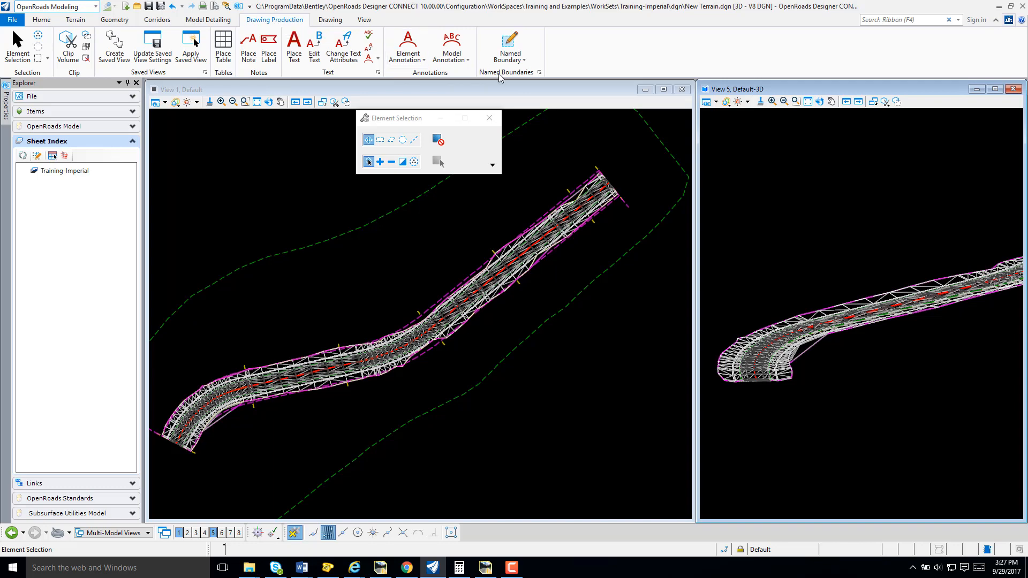
mouse_move(510, 40)
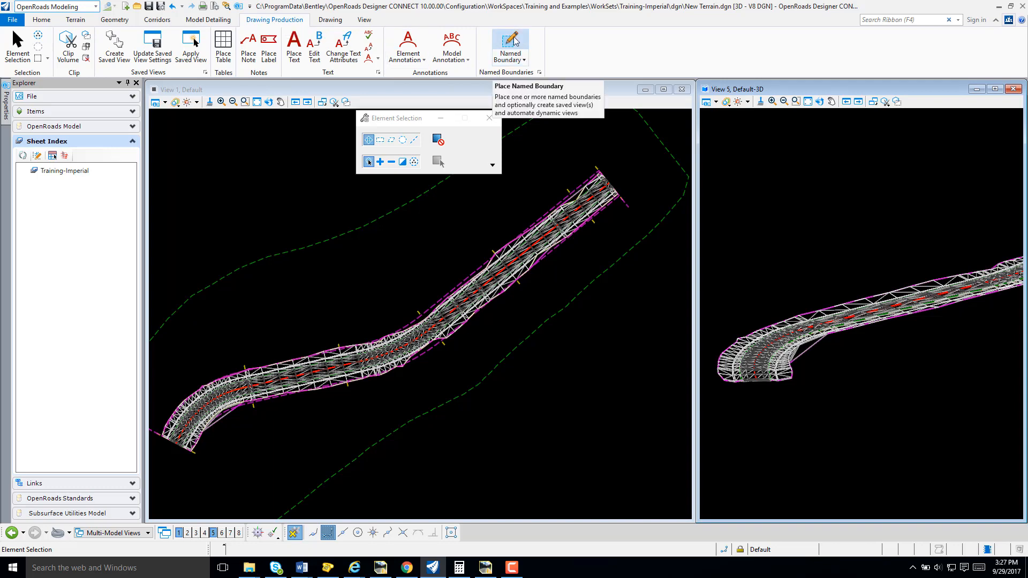
click(510, 40)
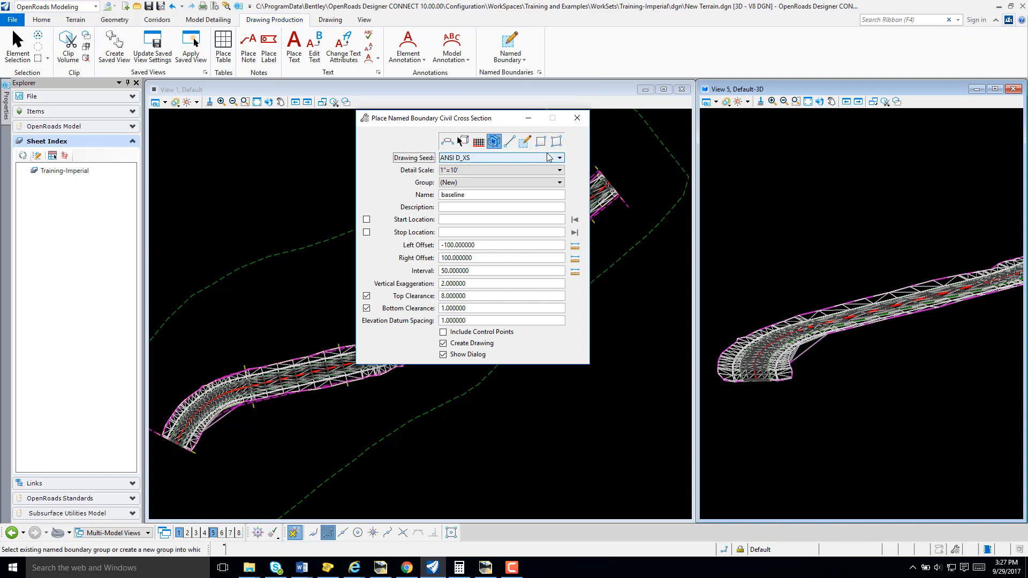
click(558, 158)
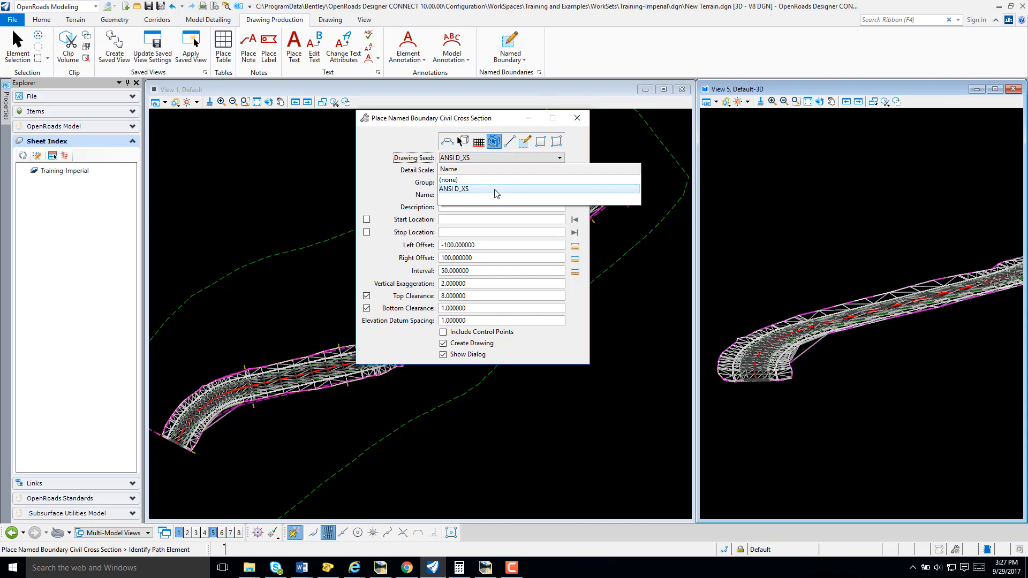
click(452, 189)
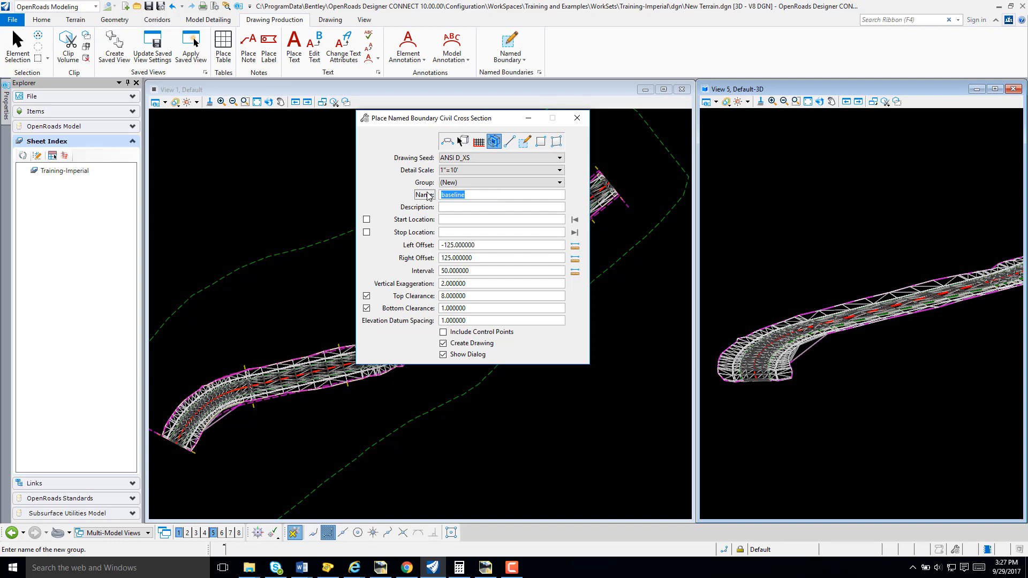
mouse_move(425, 195)
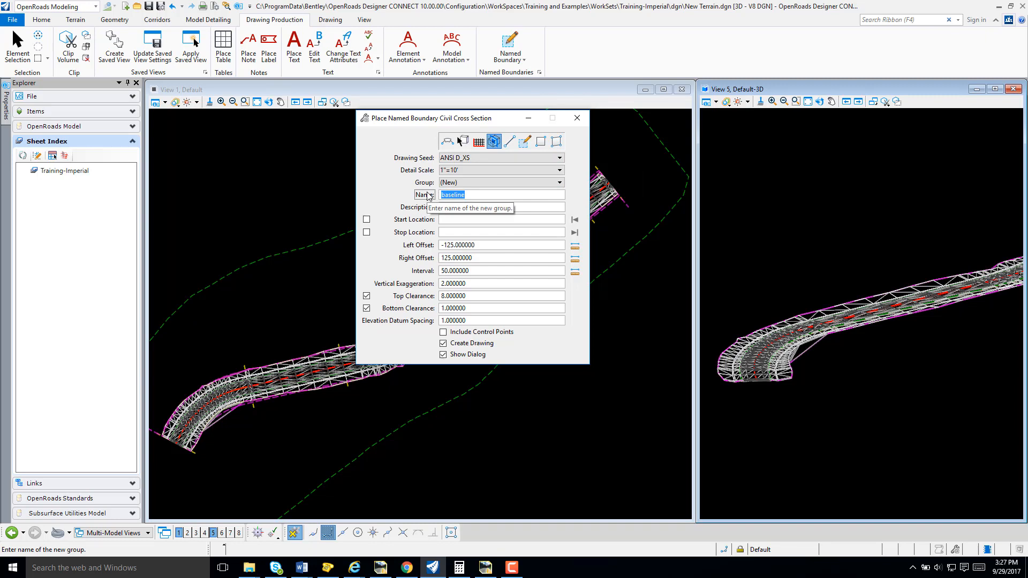
Step: Name the named boundary group 'Test' with offsets of -125 and 125
text(Test)
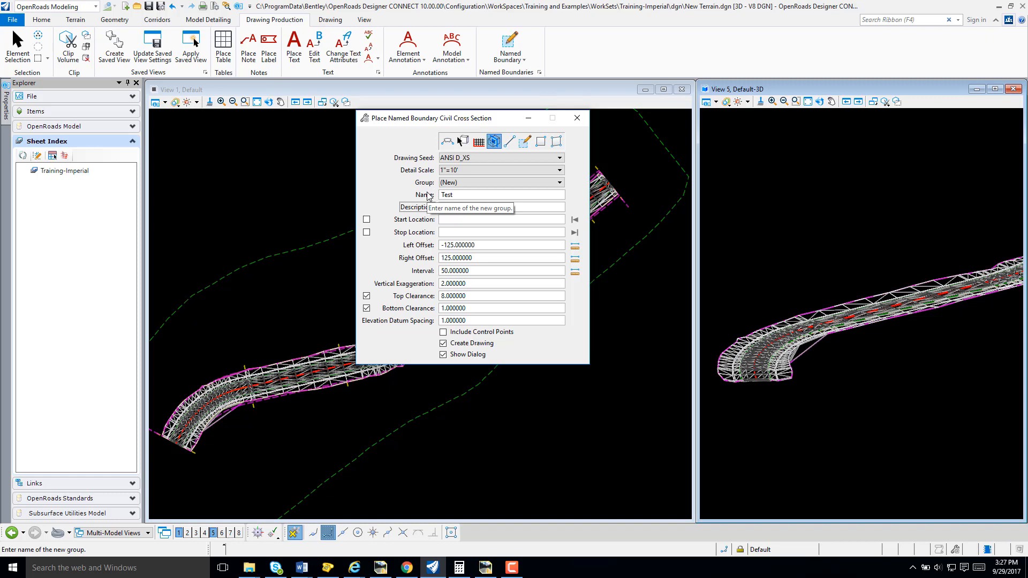
click(501, 207)
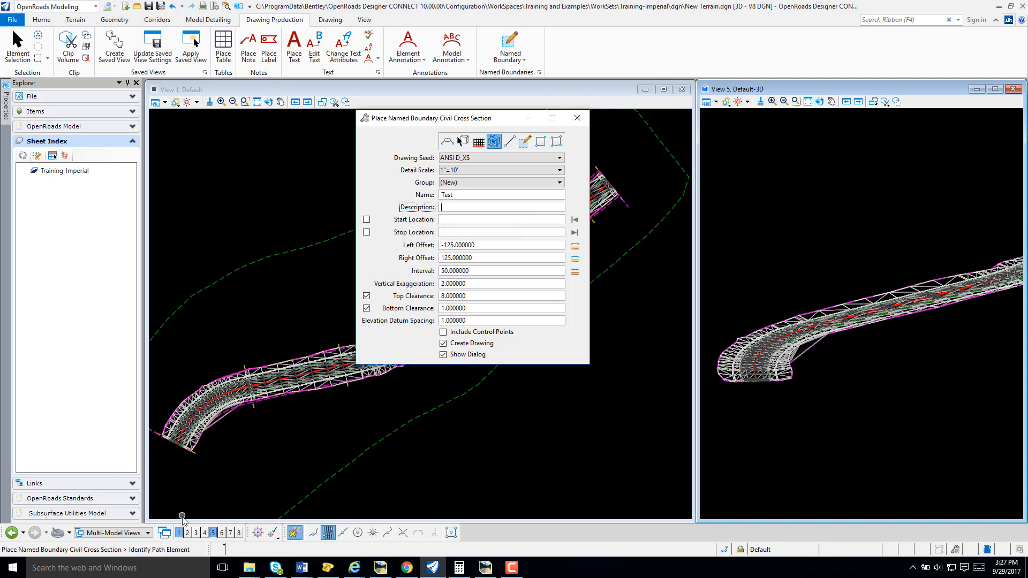
mouse_move(288, 384)
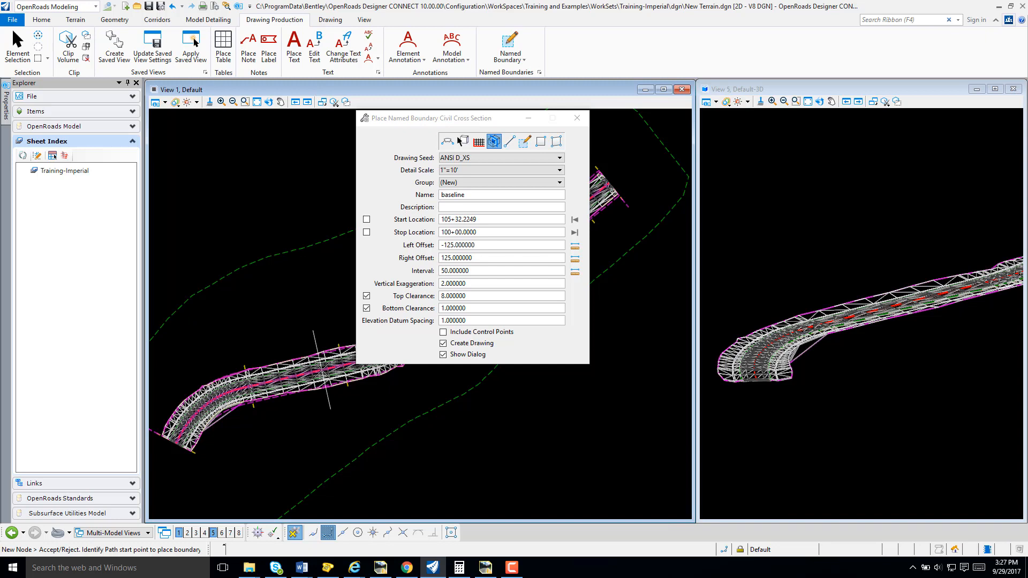
mouse_move(319, 371)
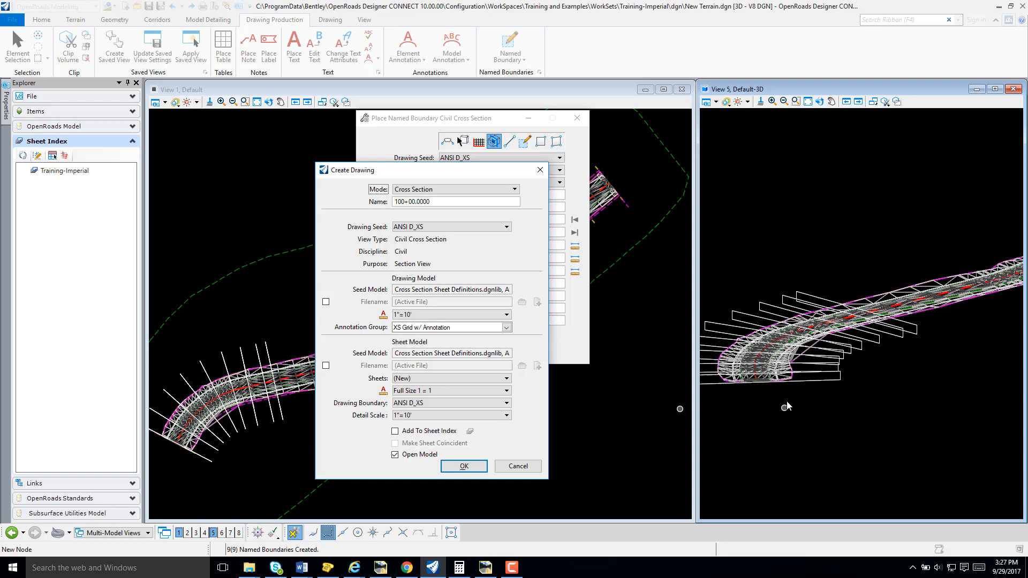
mouse_move(797, 392)
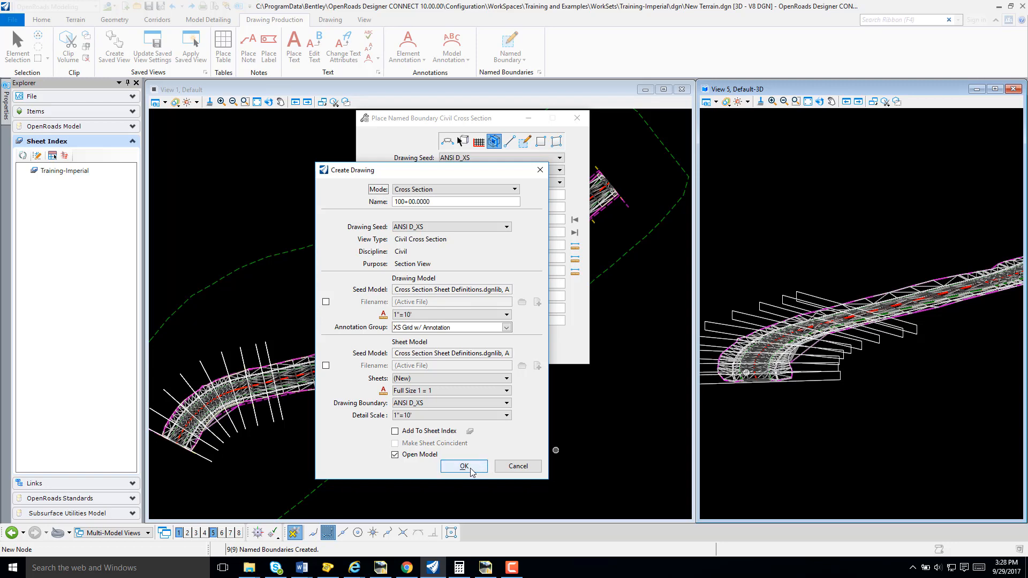
Step: Generate the cross section drawings, displaying the sheet for station 103+79.4505
click(464, 465)
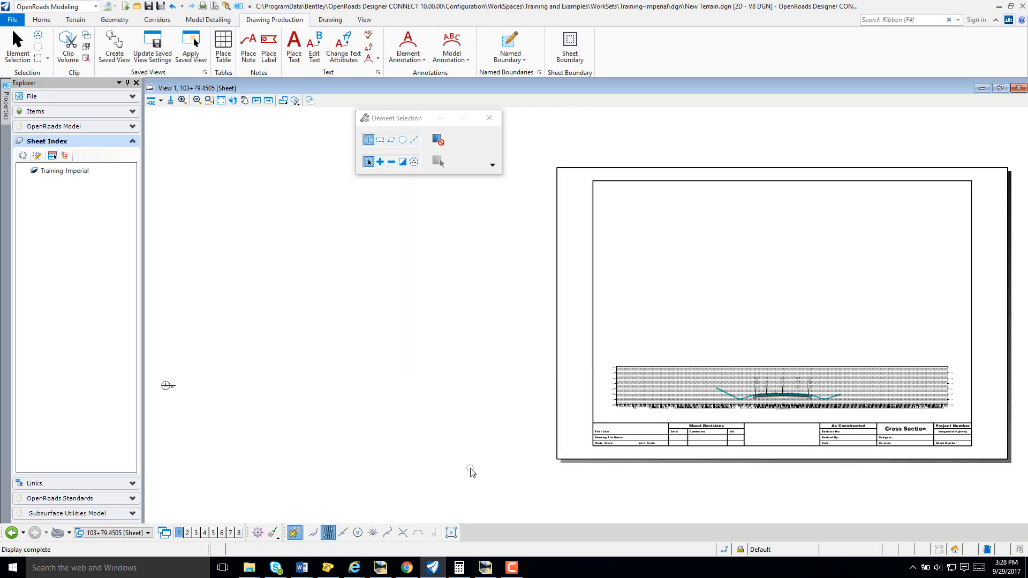
mouse_move(207, 497)
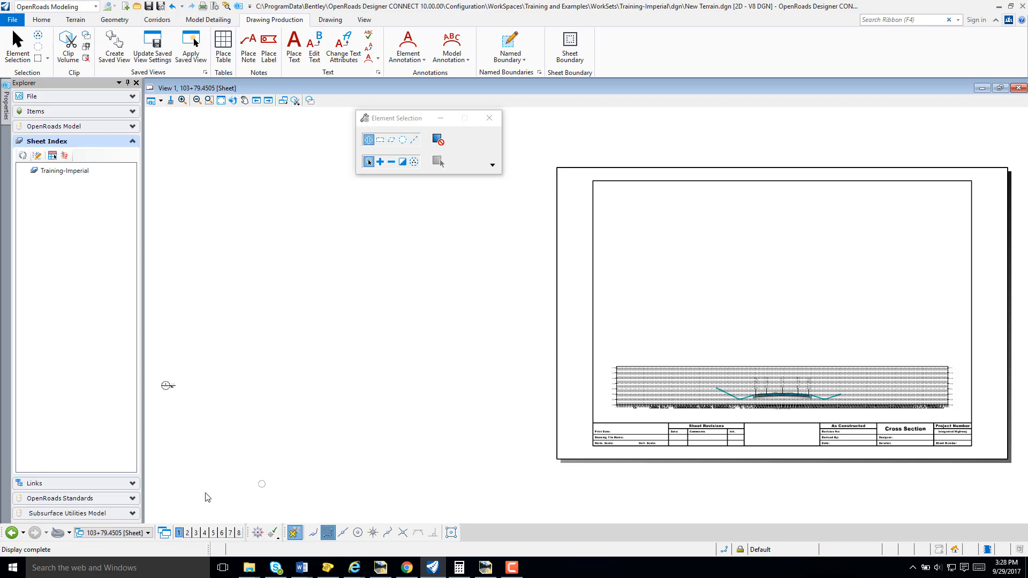
mouse_move(185, 494)
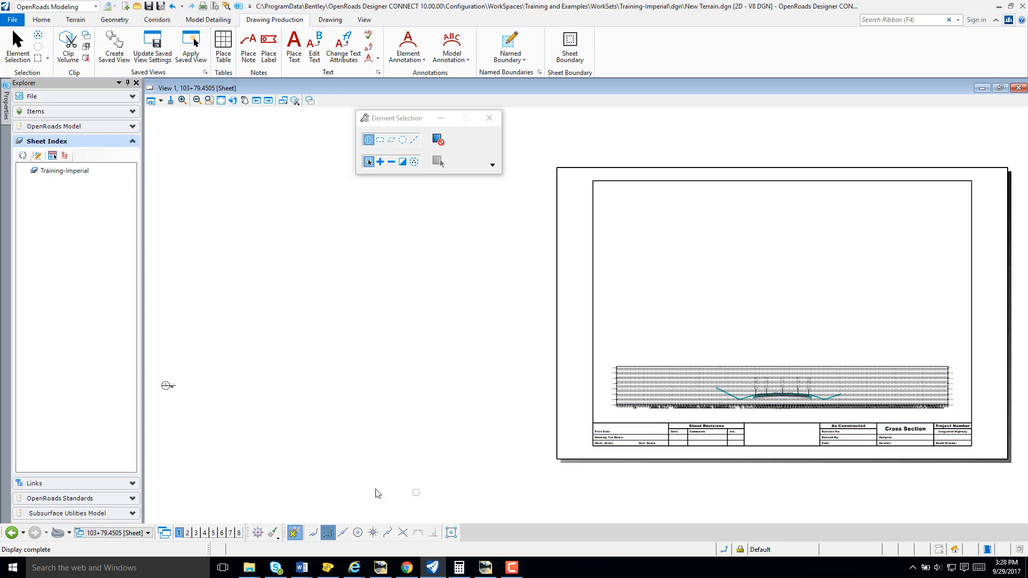
Step: Switch from the sheet to the 103+79.4505 drawing model
click(149, 532)
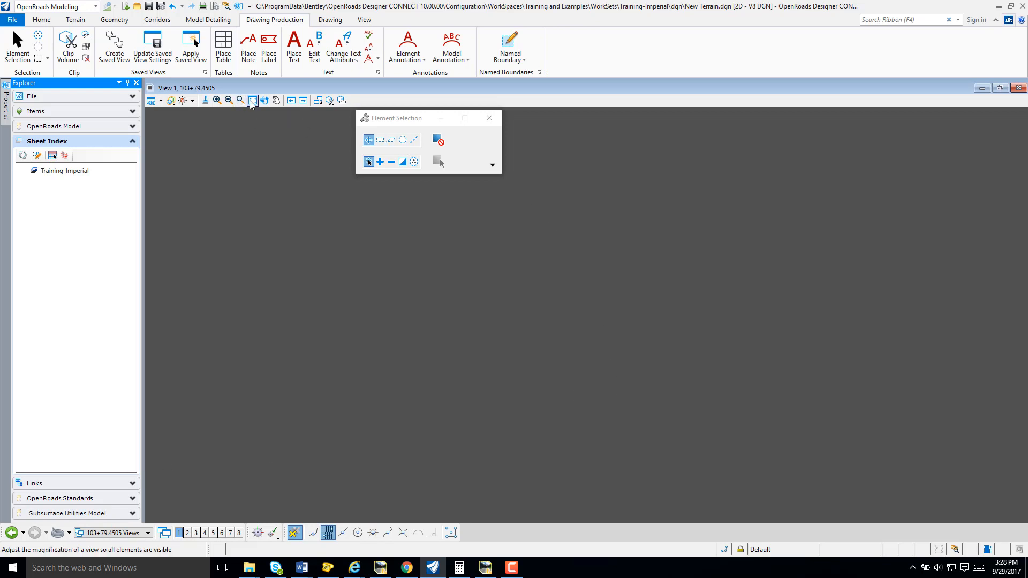
Step: Fit the whole 103+79.4505 cross section with its grid and terrain line into view
click(253, 100)
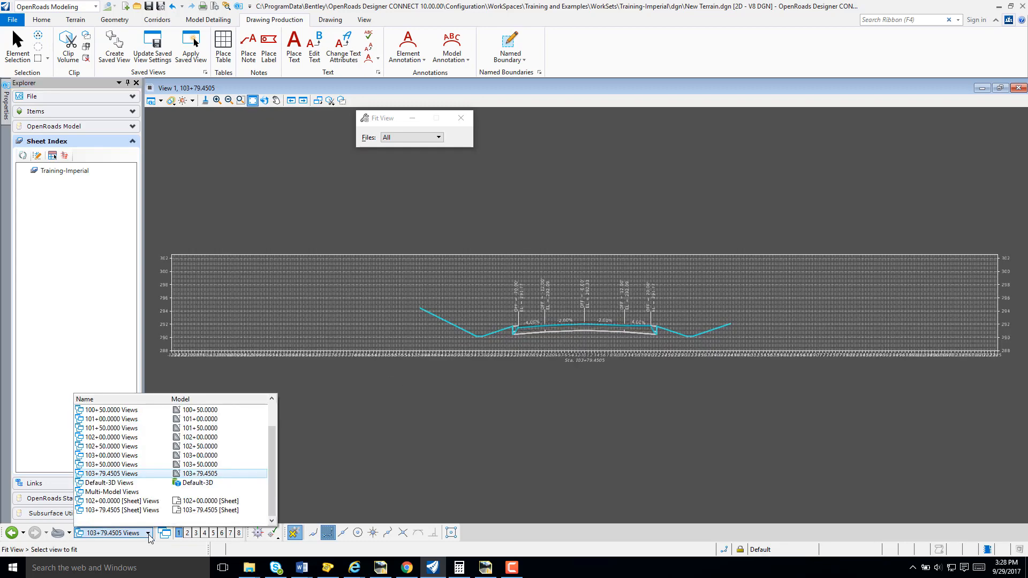
click(122, 510)
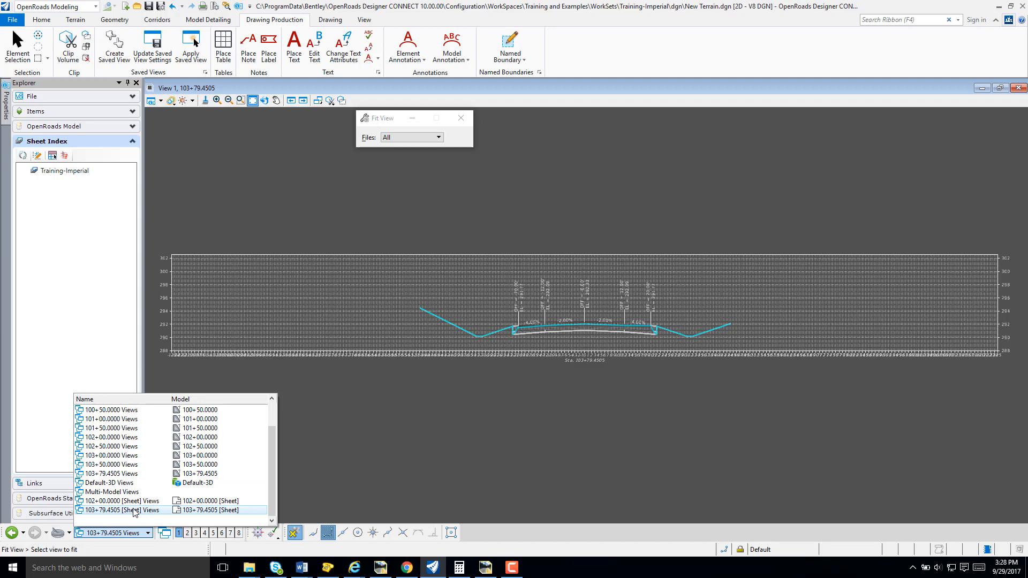